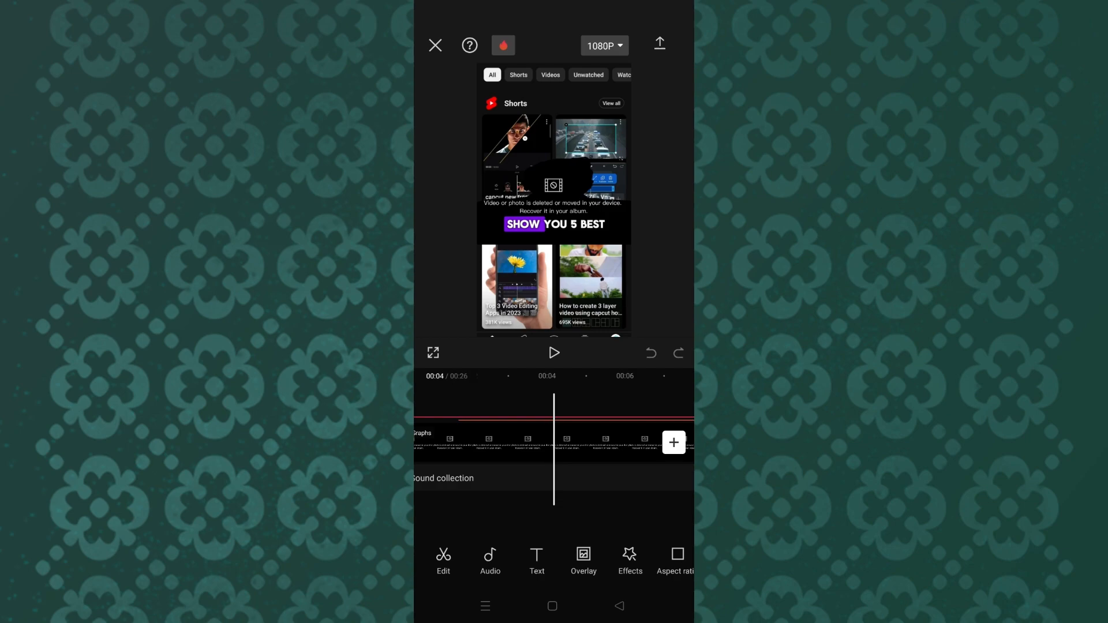
# Step: Leave the CapCut editor and show the home screen's Editing folder with CapCut
pyautogui.click(495, 442)
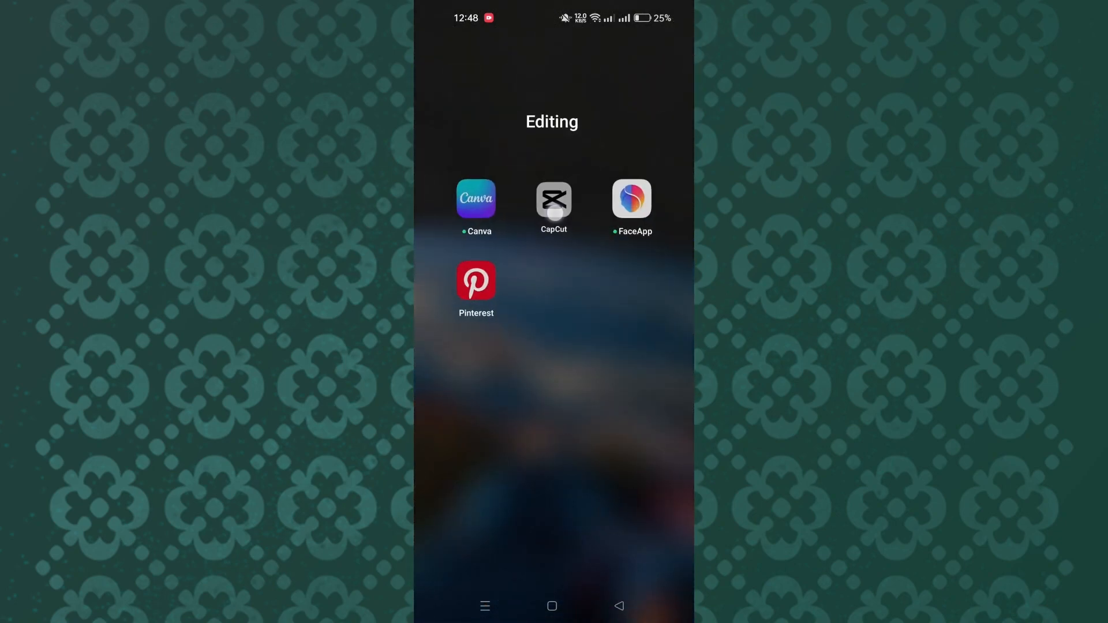
# Step: Clear CapCut's 14.3 MB cache from its App info storage page
pyautogui.click(553, 199)
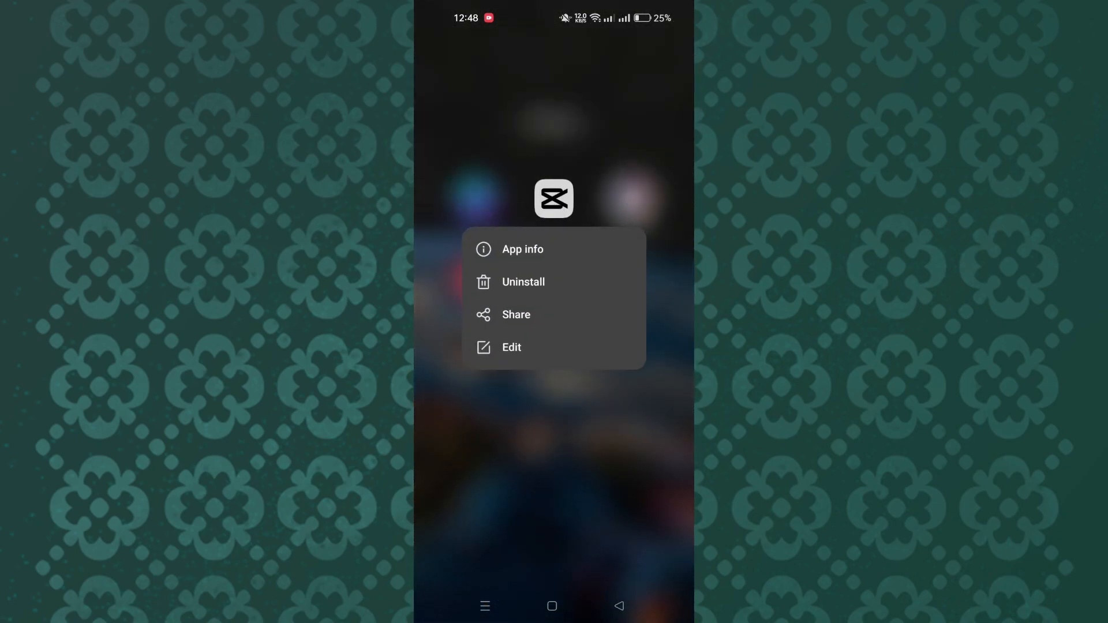
pyautogui.click(522, 249)
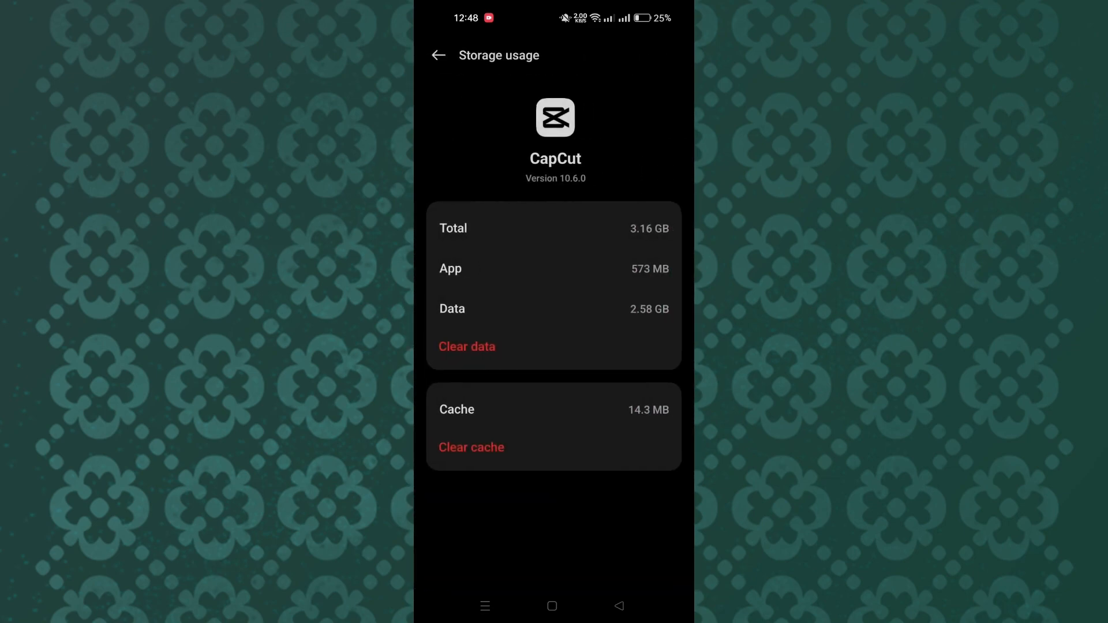
pyautogui.click(471, 447)
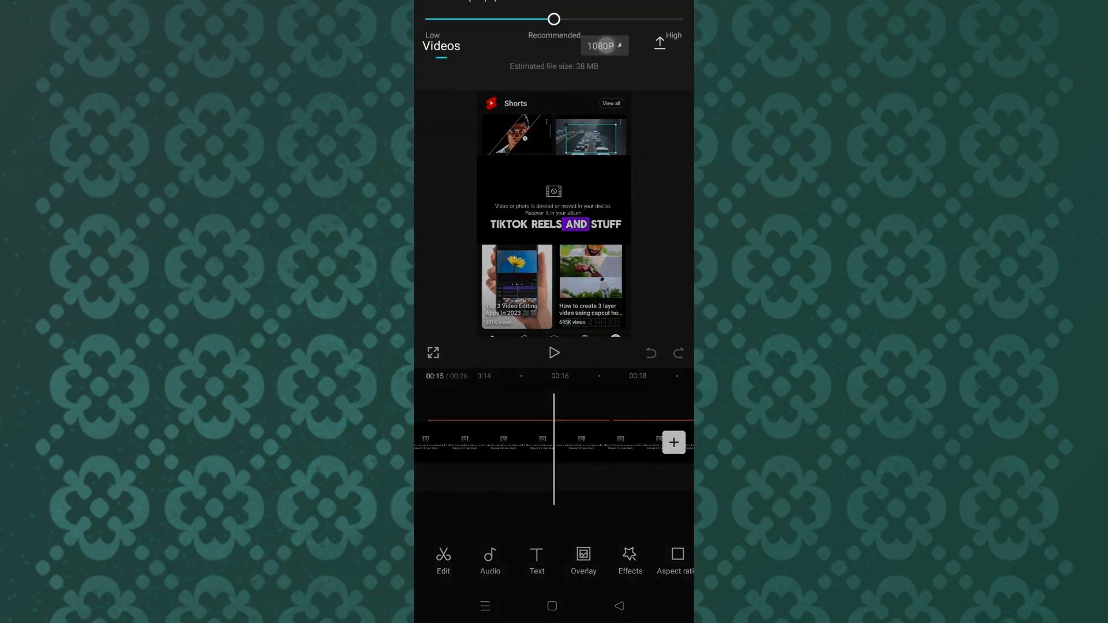
# Step: Raise the 1080p export frame rate above 30 fps toward 50 fps
pyautogui.click(604, 45)
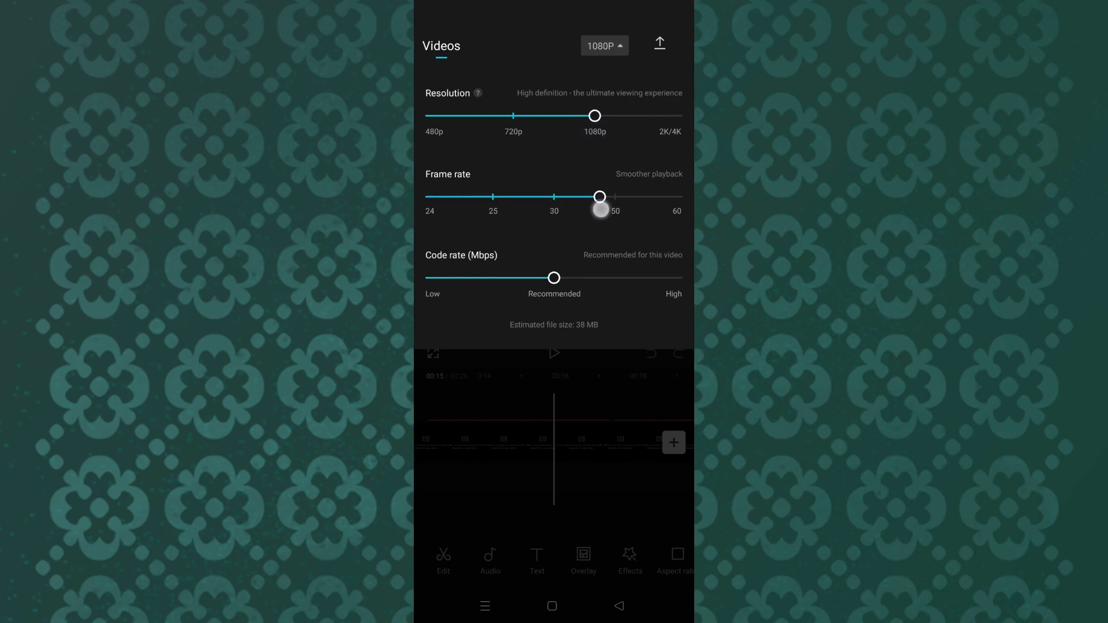
pyautogui.moveTo(599, 196); pyautogui.dragTo(616, 196)
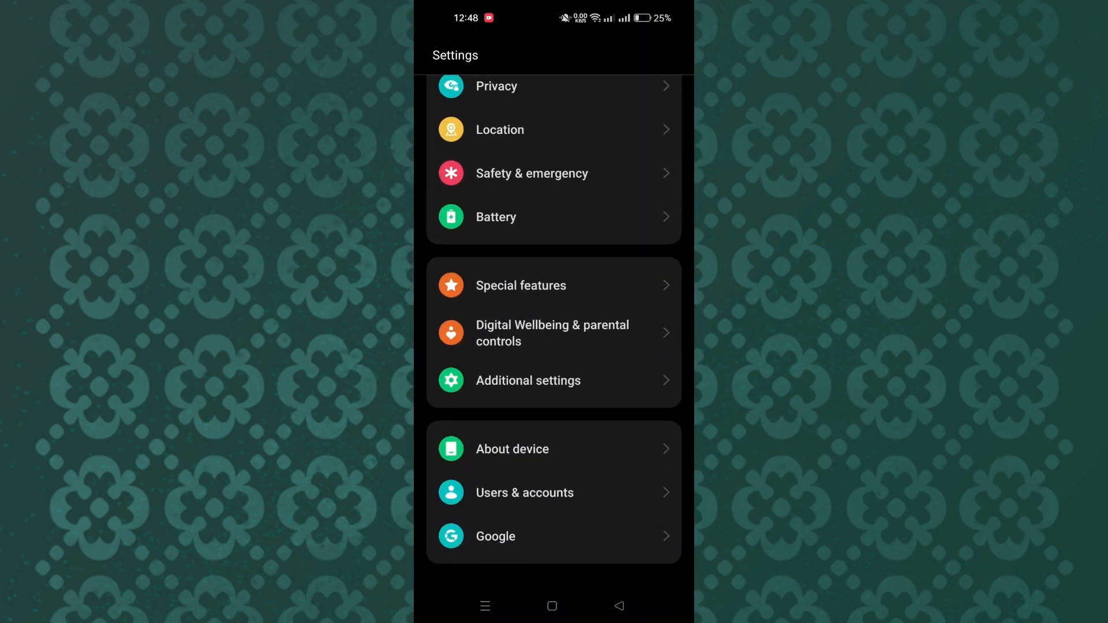
# Step: Return to the Editing folder and show CapCut's shortcut menu with Uninstall
pyautogui.click(511, 449)
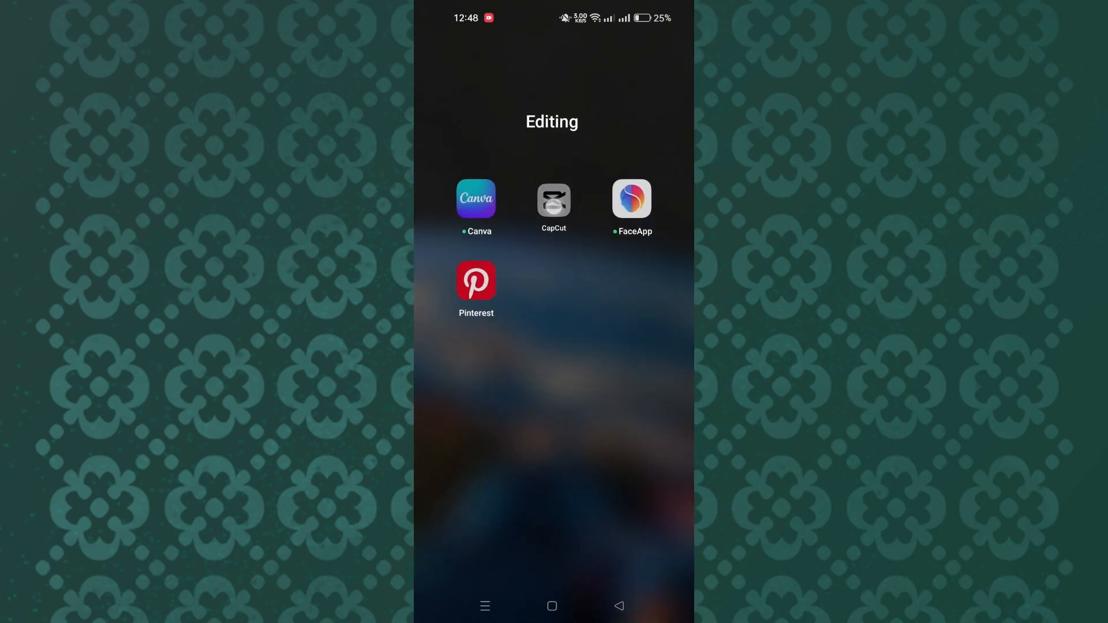
pyautogui.click(553, 198)
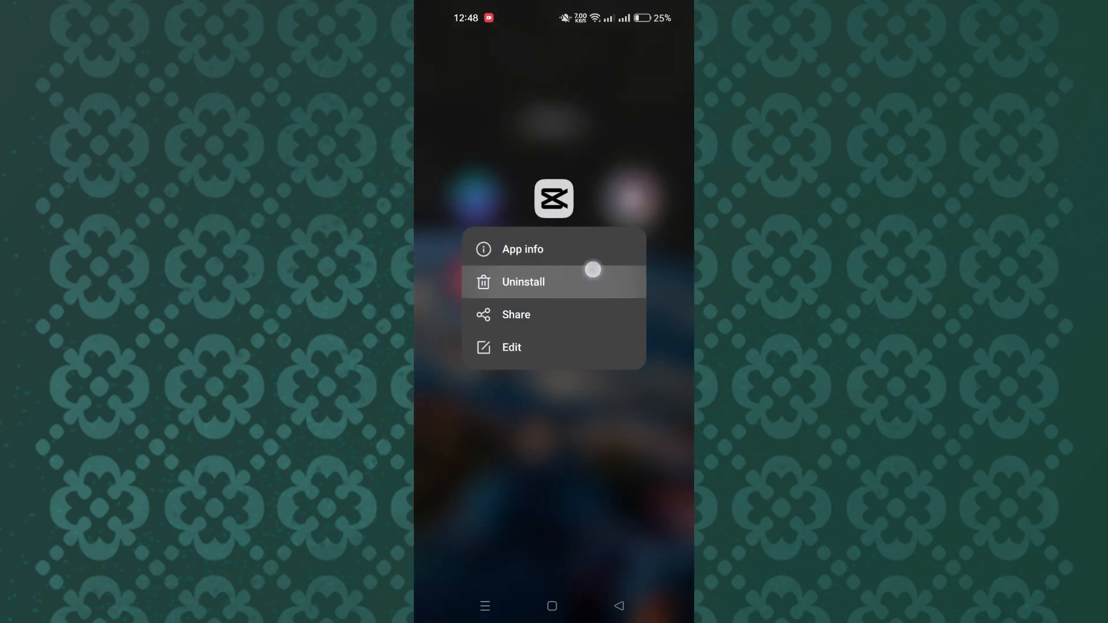